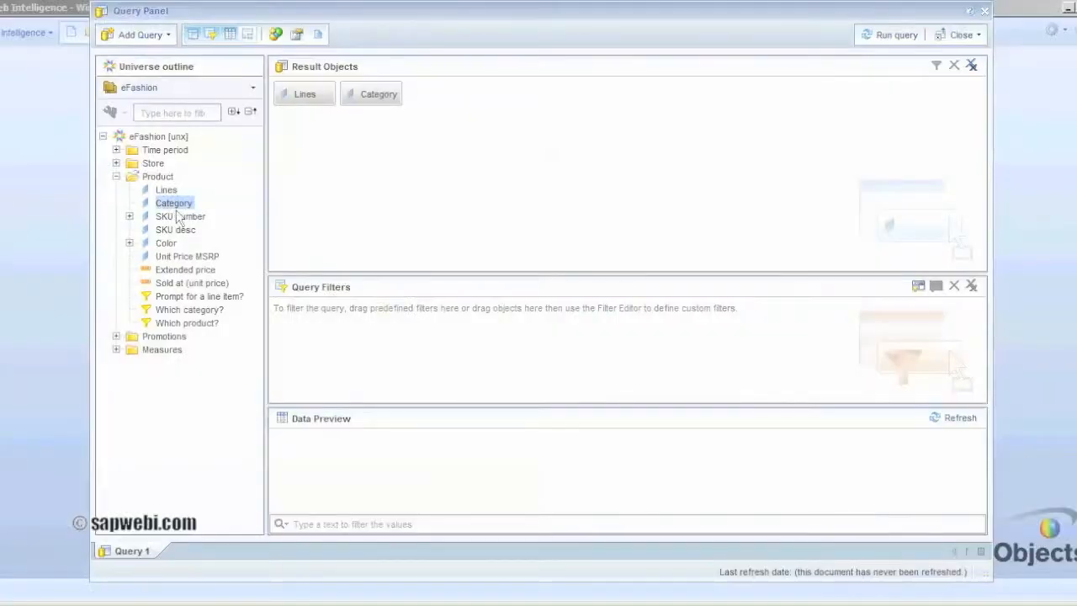
# Step: Add Lines, Category, SKU desc, Sold at and Discount, filter Lines to Dresses and Sweaters, and run the query
pyautogui.doubleClick(175, 229)
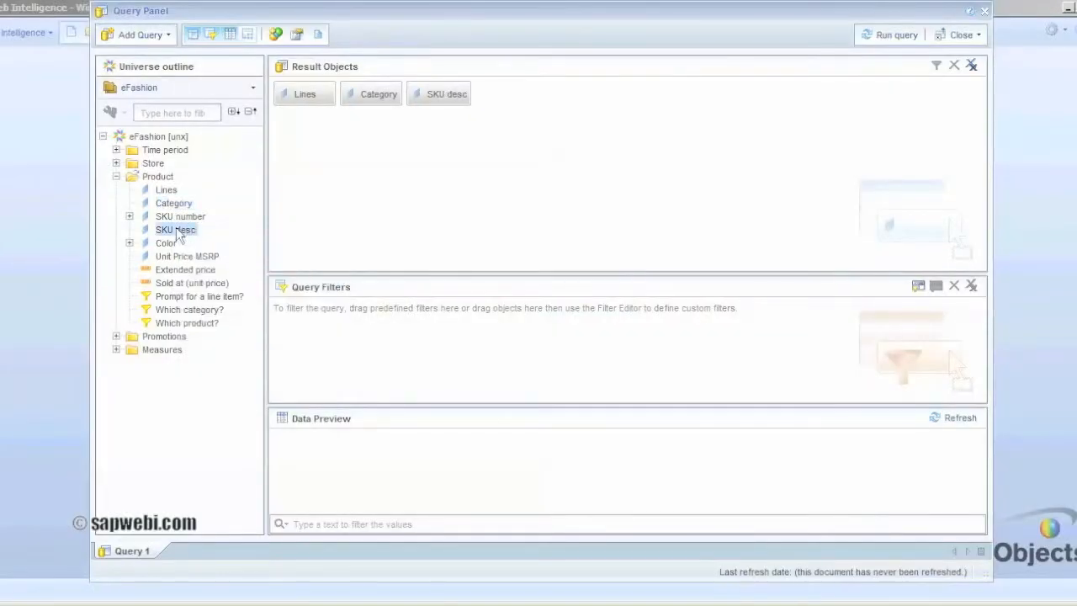
pyautogui.moveTo(192, 282)
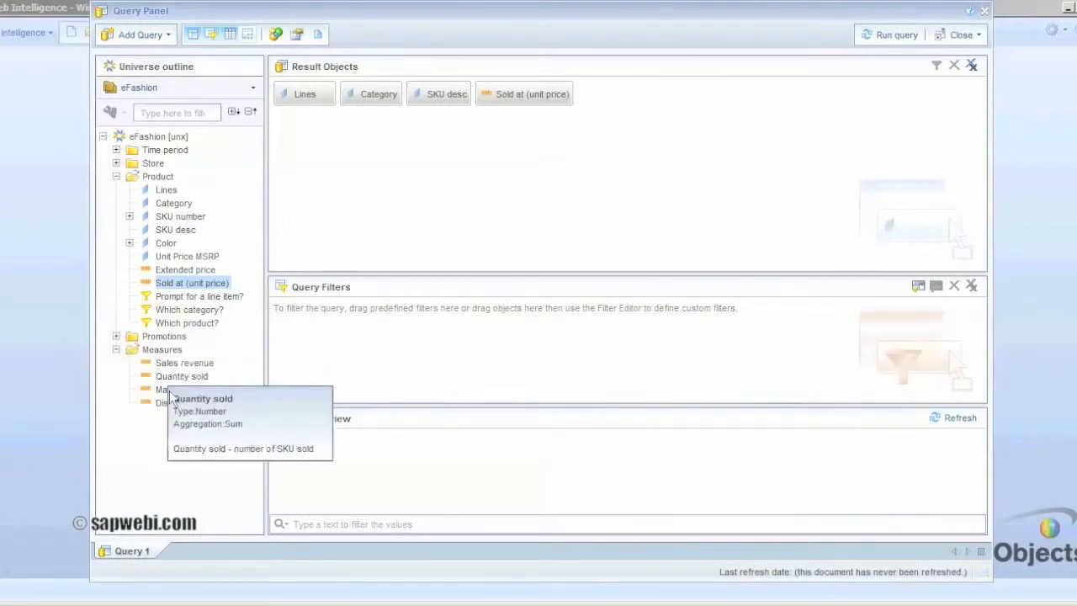
pyautogui.moveTo(174, 402); pyautogui.dragTo(609, 94)
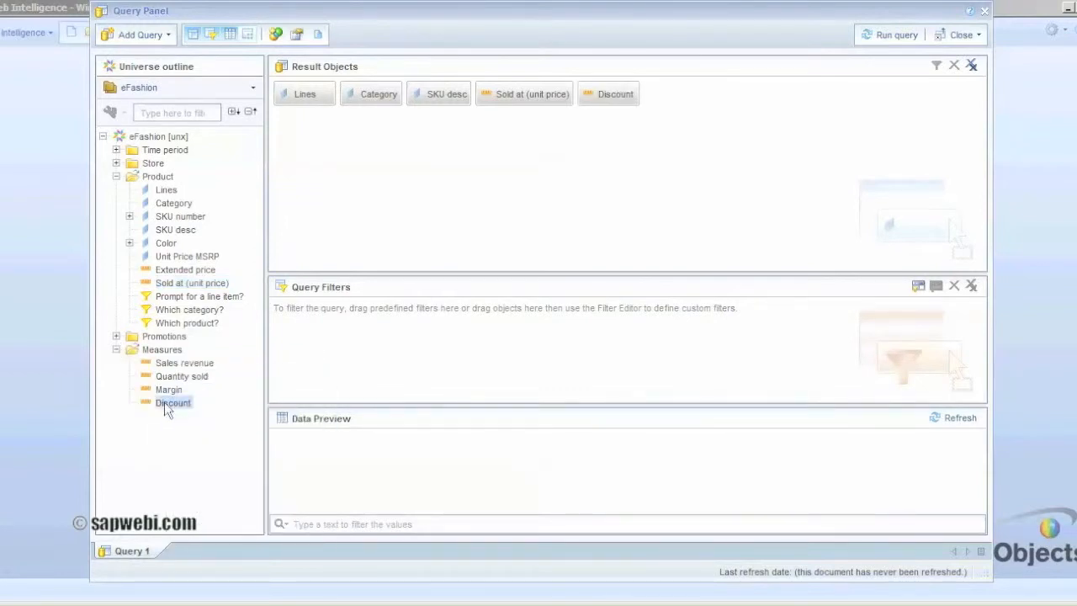
pyautogui.moveTo(173, 402)
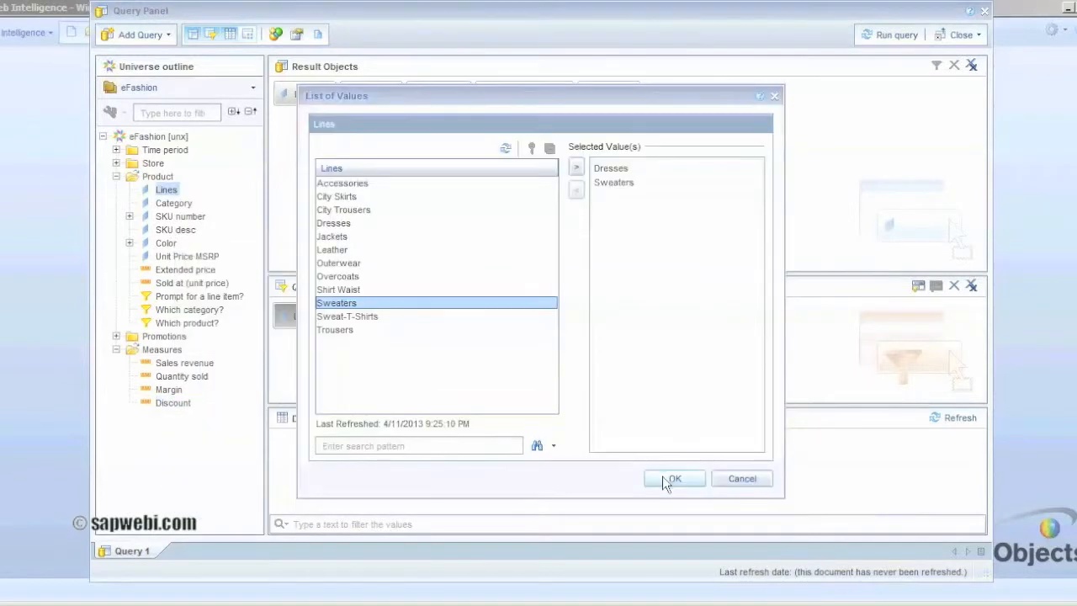
pyautogui.click(673, 478)
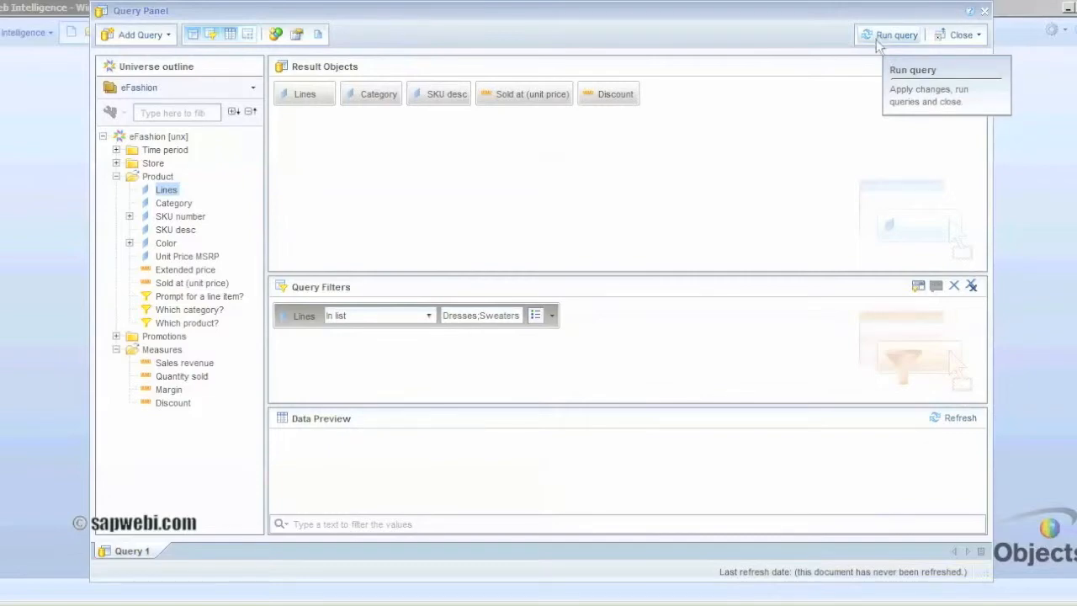
pyautogui.click(895, 34)
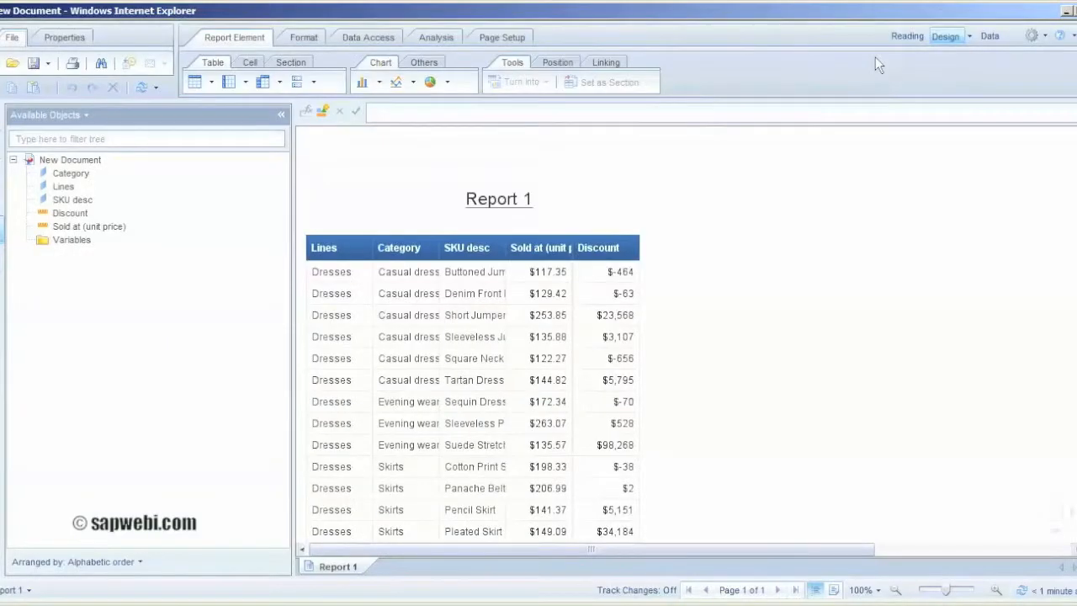
# Step: Hide duplicate Lines values and widen the SKU desc column so descriptions show fully
pyautogui.rightClick(399, 262)
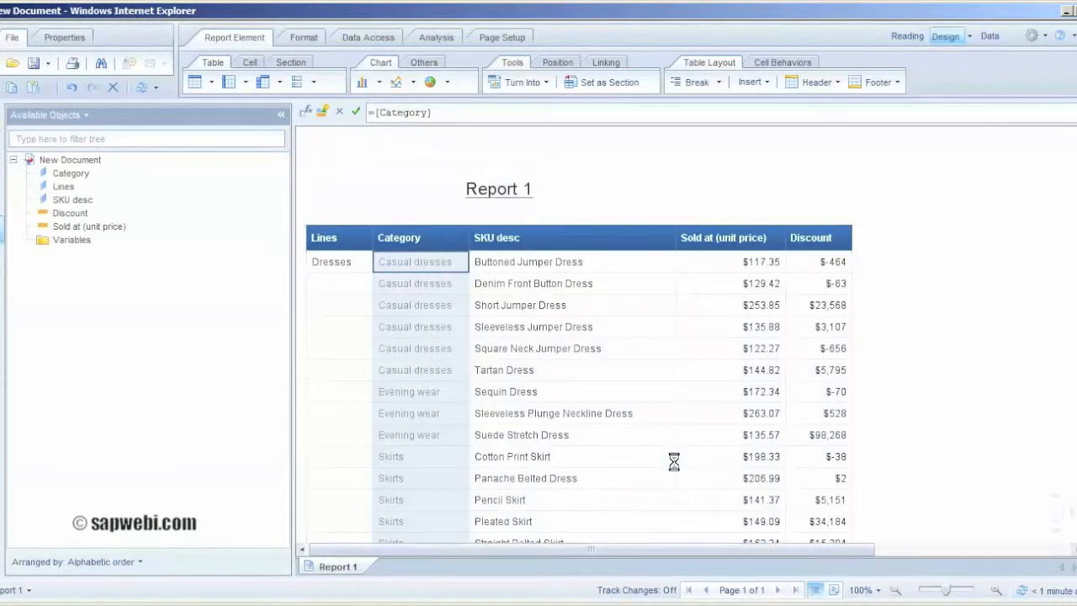
pyautogui.click(697, 81)
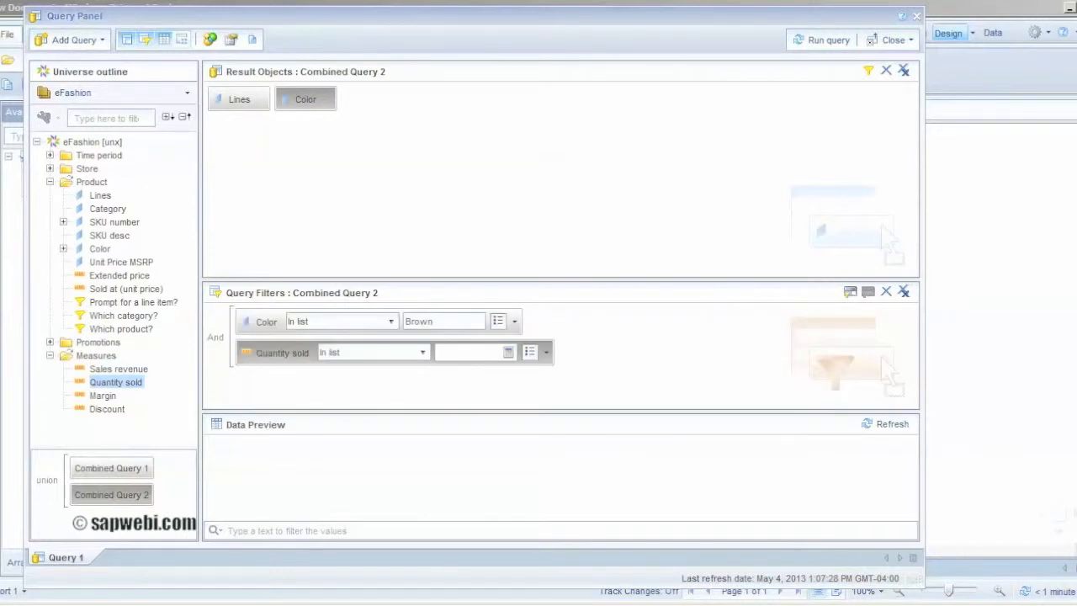
pyautogui.moveTo(338, 98)
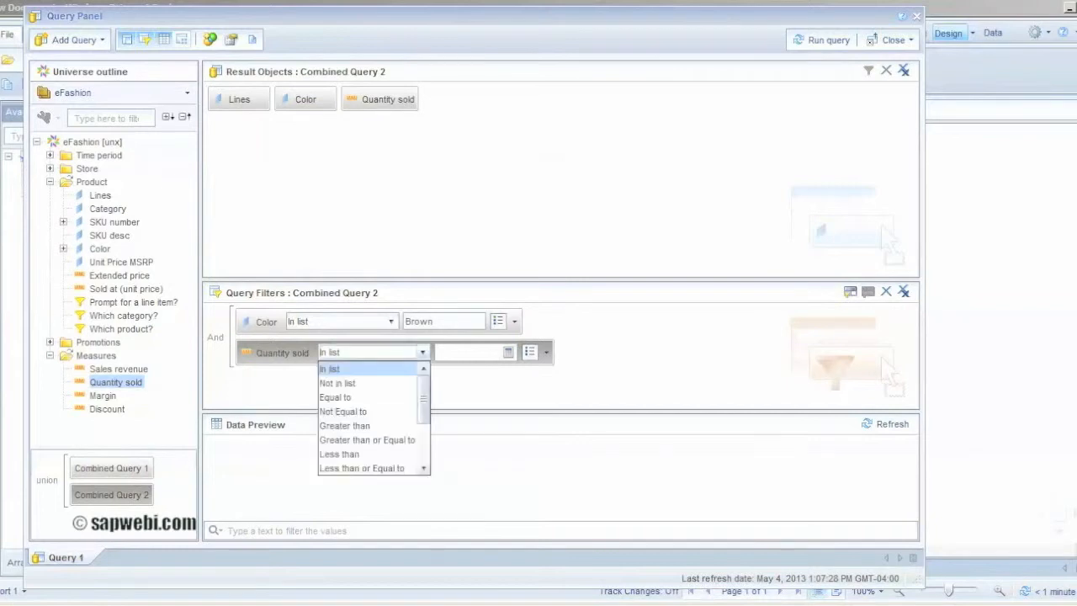
# Step: Set the Quantity sold filter comparison and confirm the bold green text formatting rule
pyautogui.click(343, 424)
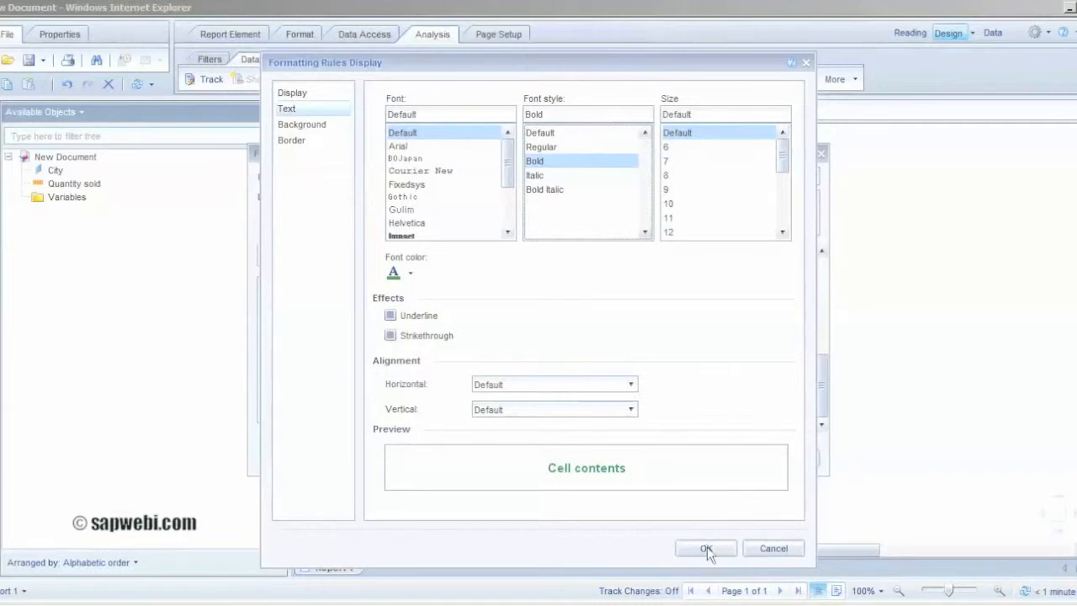
pyautogui.click(706, 549)
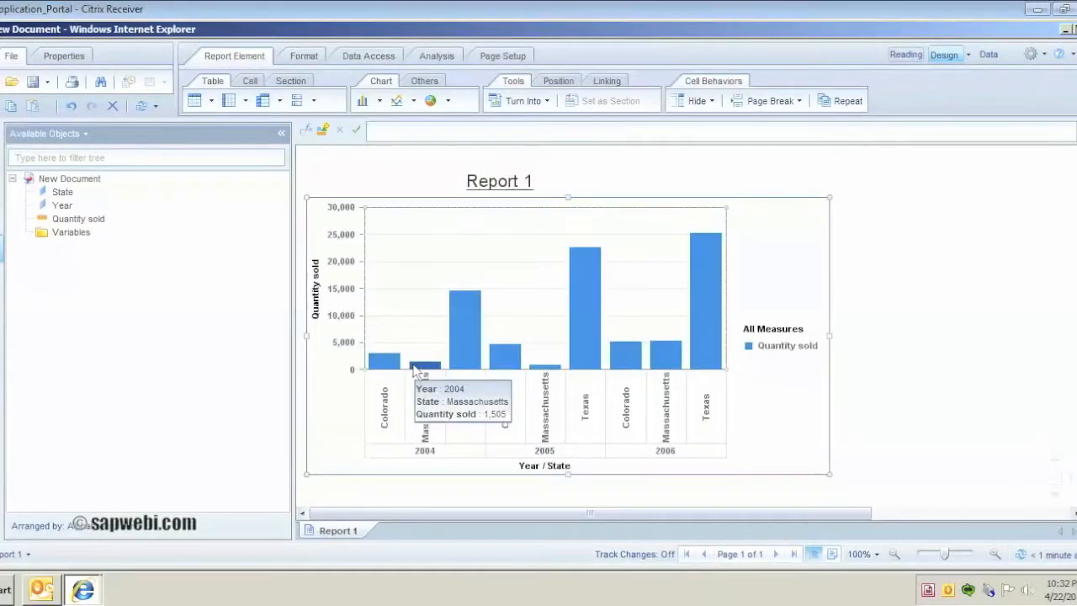
pyautogui.moveTo(434, 373)
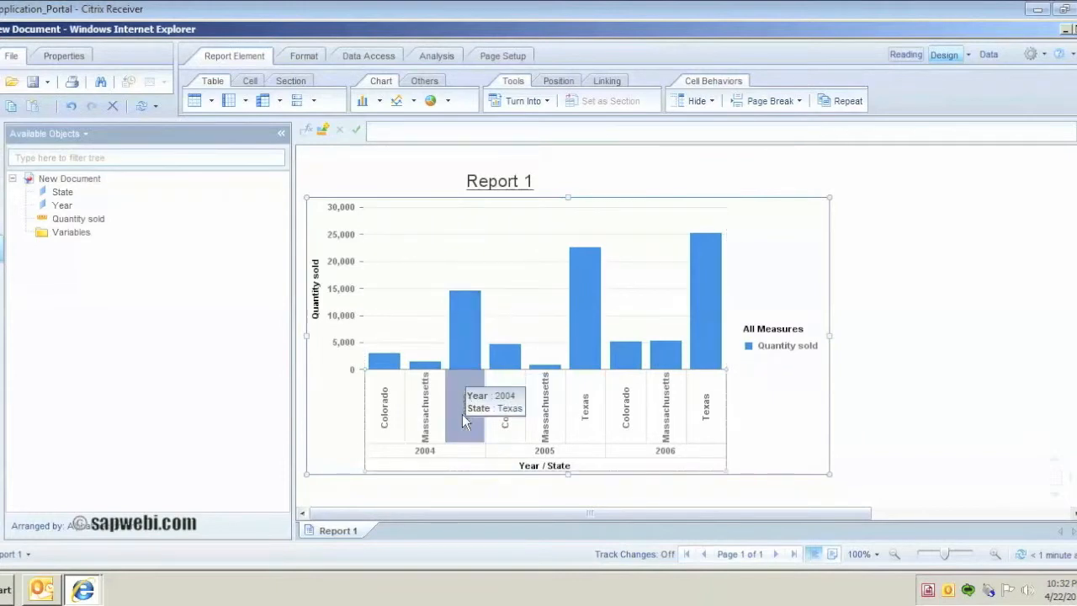
pyautogui.moveTo(589, 412)
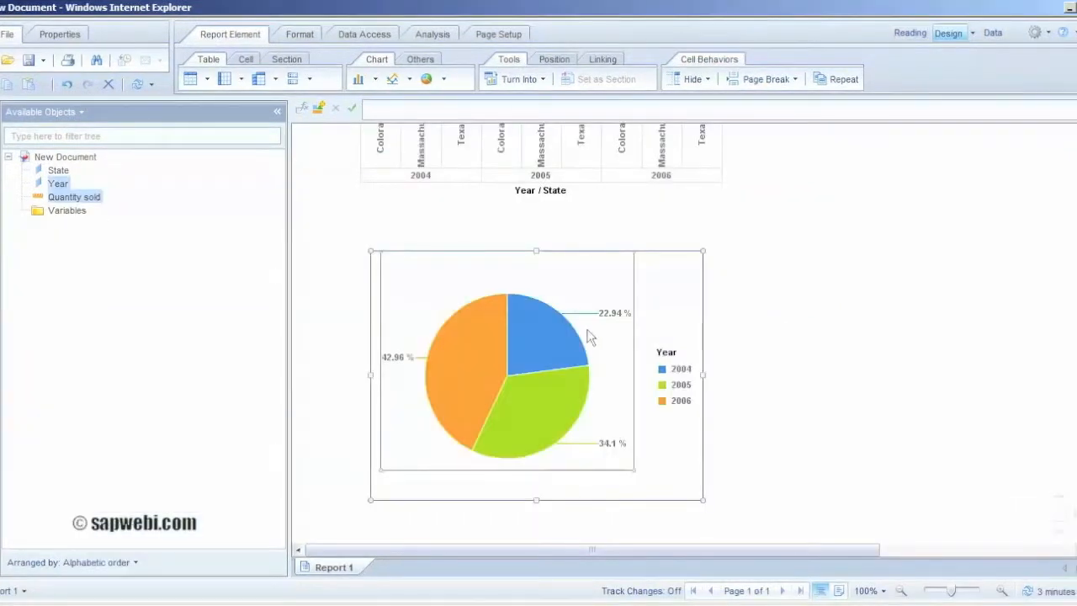
pyautogui.moveTo(614, 368)
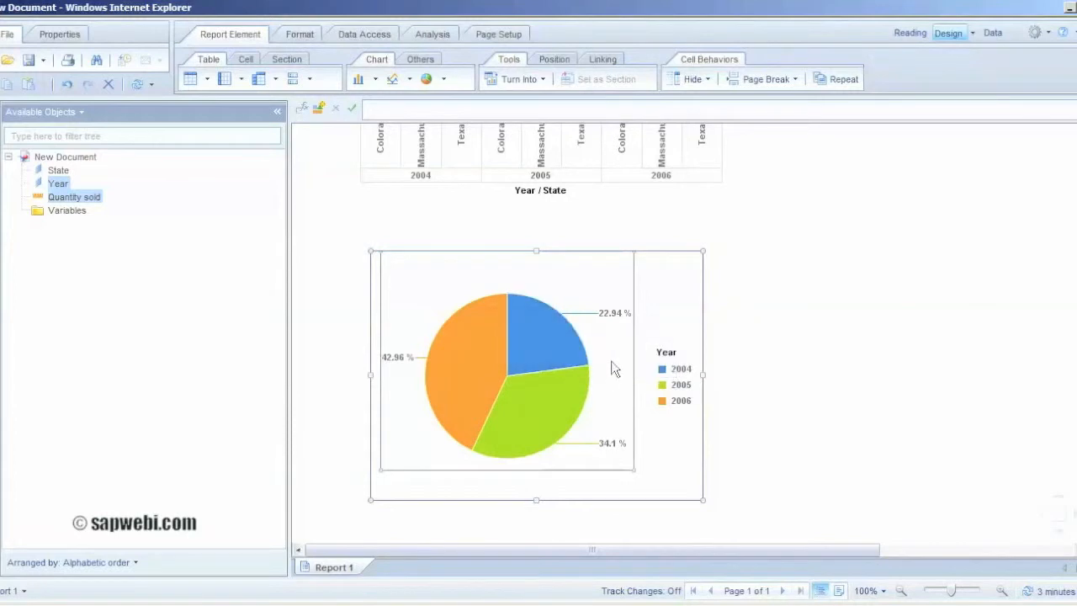
pyautogui.moveTo(547, 348)
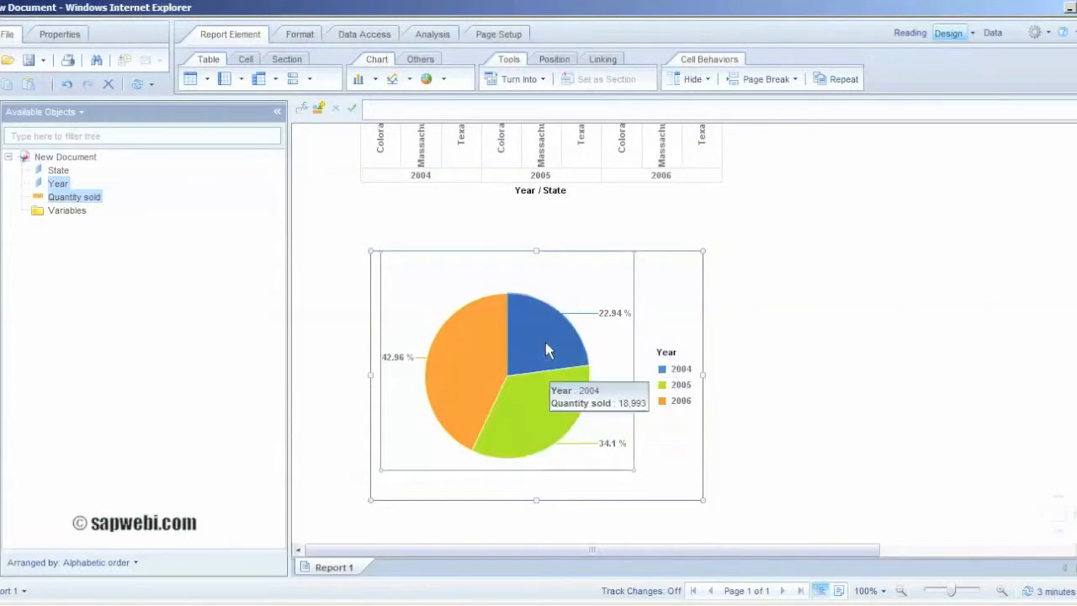
pyautogui.moveTo(461, 400)
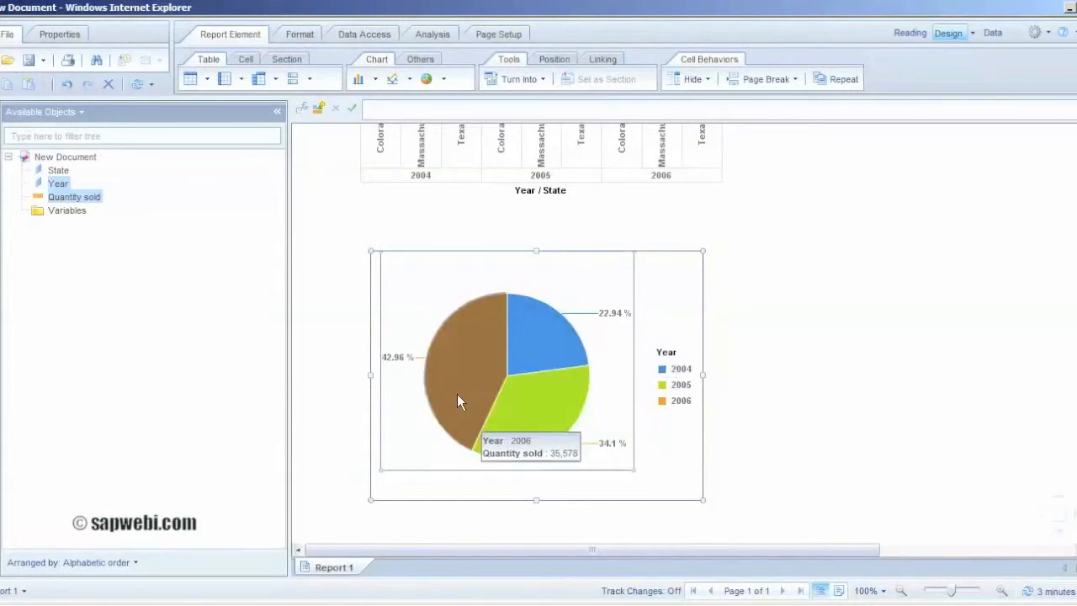